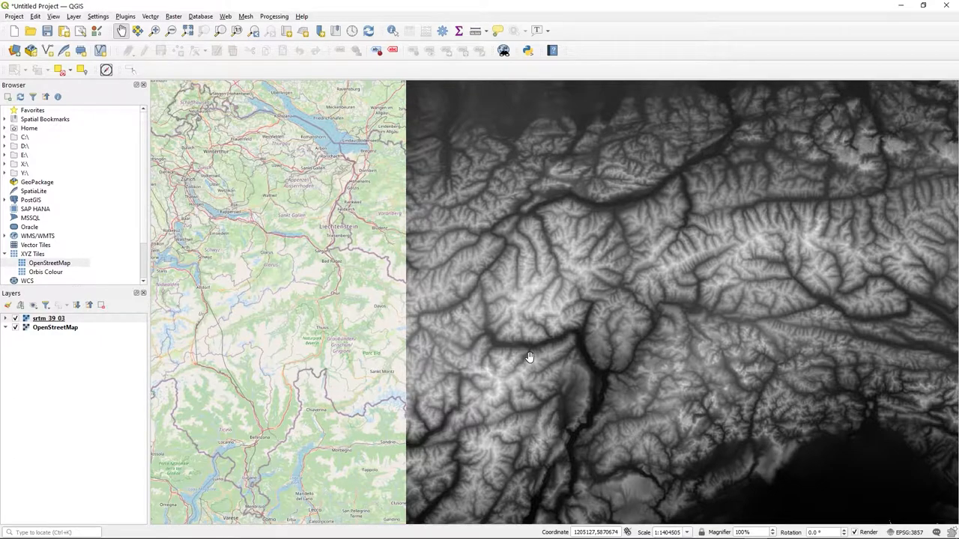
{"action": "mouse_move", "coordinate": [291, 277]}
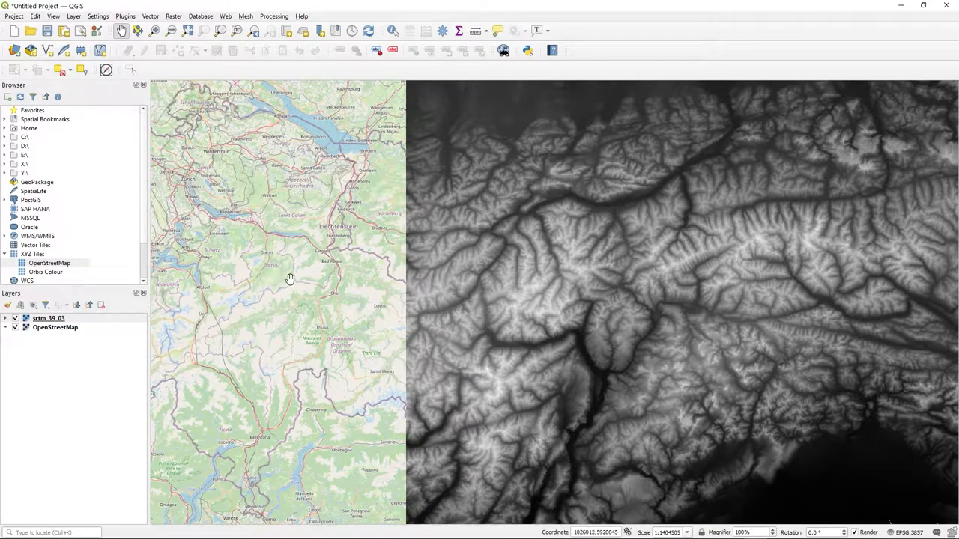
{"action": "mouse_move", "coordinate": [56, 329]}
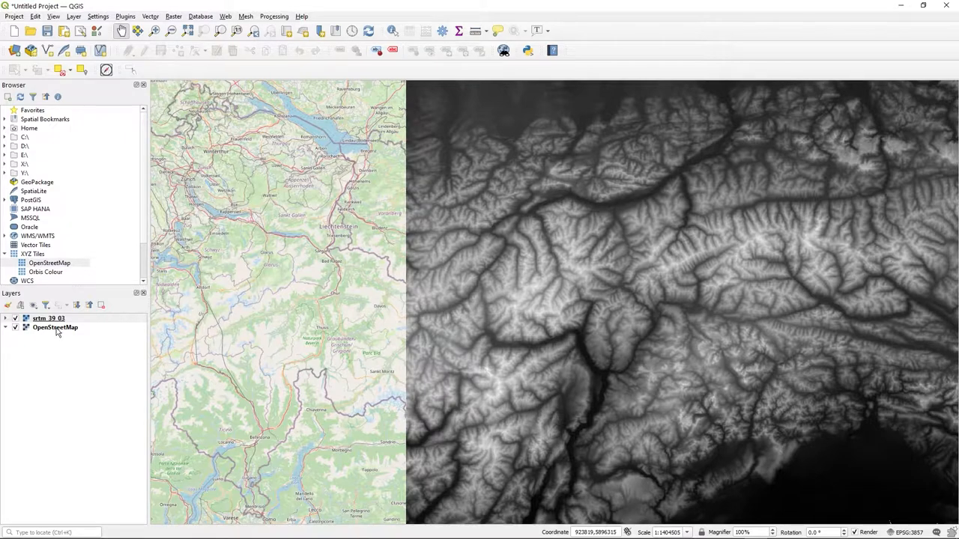
Render the srtm_39_03 elevation layer as Hillshade via its Symbology properties and apply it.
{"action": "left_click", "coordinate": [48, 318]}
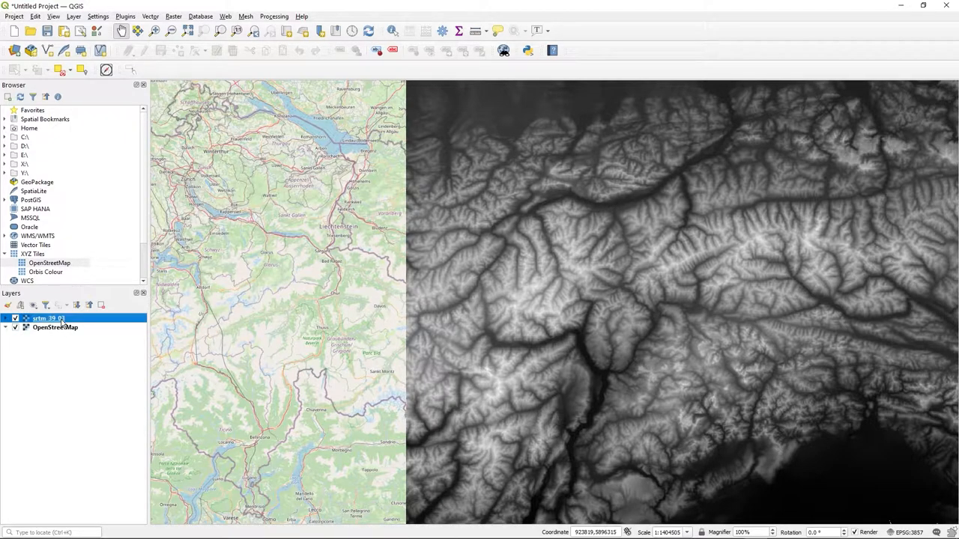
{"action": "mouse_move", "coordinate": [863, 297]}
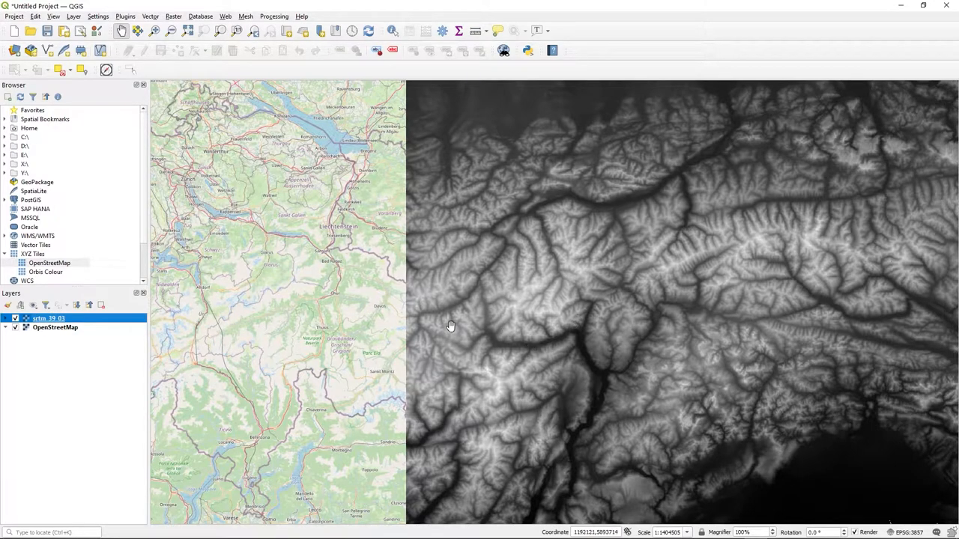
{"action": "mouse_move", "coordinate": [417, 348]}
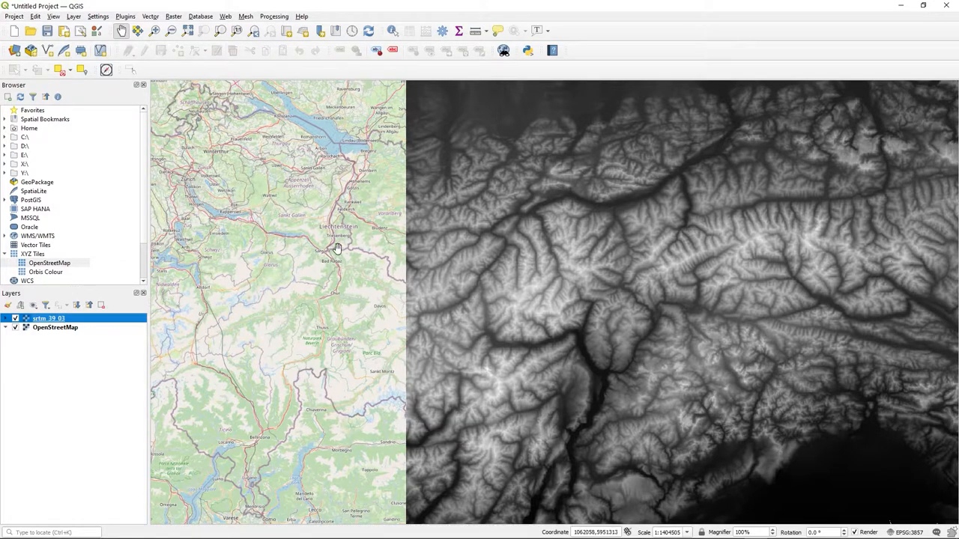
{"action": "mouse_move", "coordinate": [626, 285]}
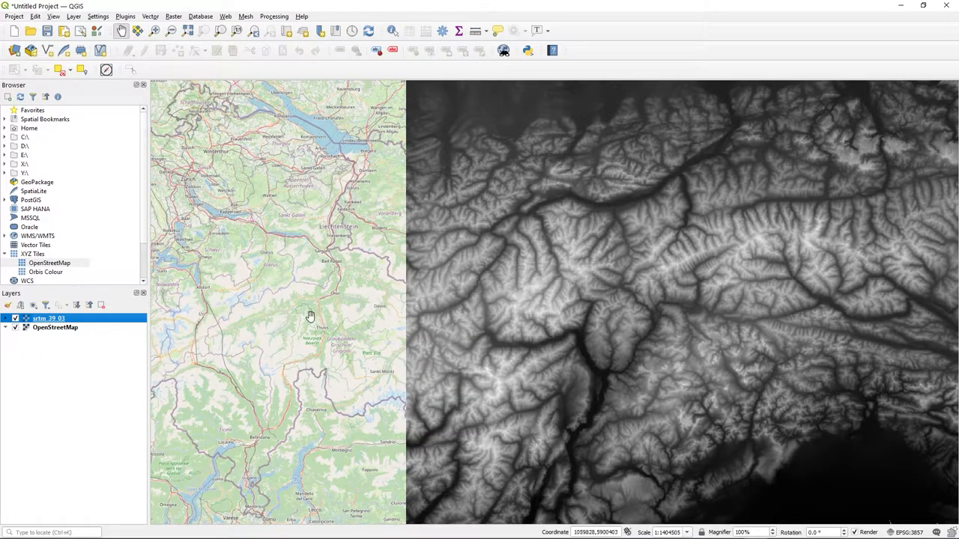
{"action": "right_click", "coordinate": [45, 318]}
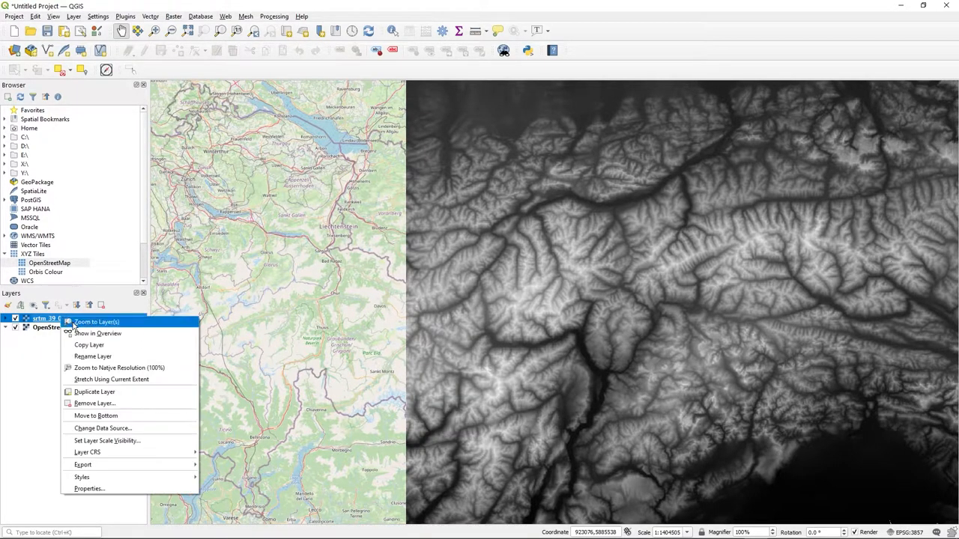
{"action": "mouse_move", "coordinate": [98, 486]}
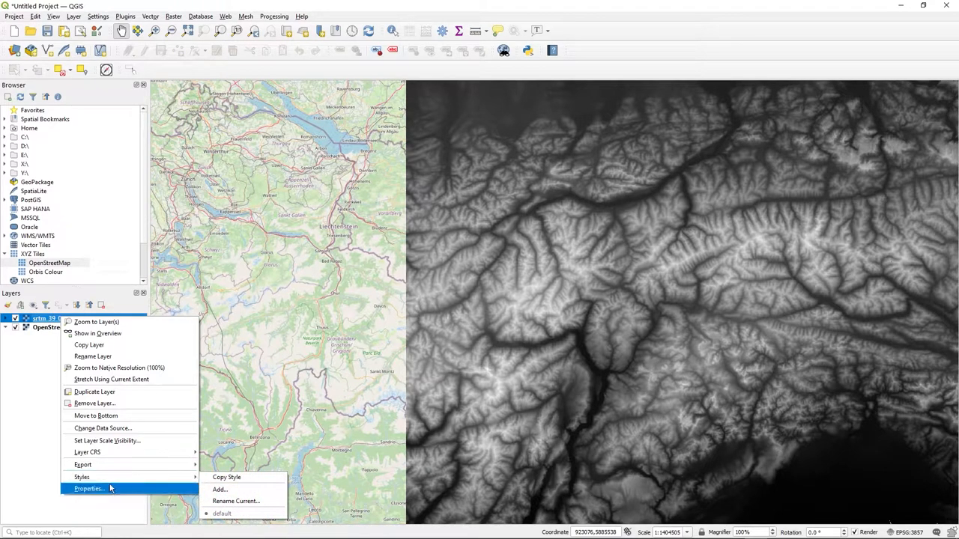
{"action": "left_click", "coordinate": [89, 485]}
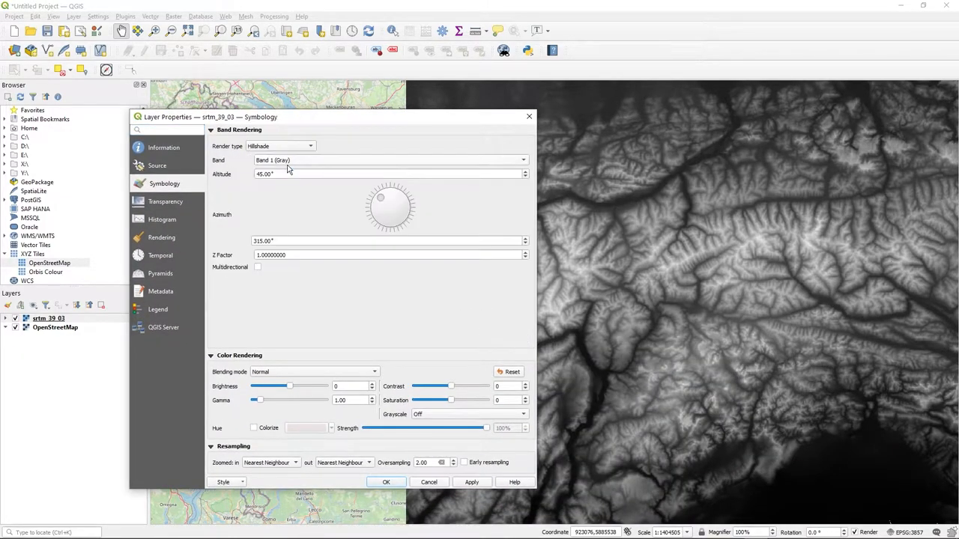
{"action": "mouse_move", "coordinate": [243, 239]}
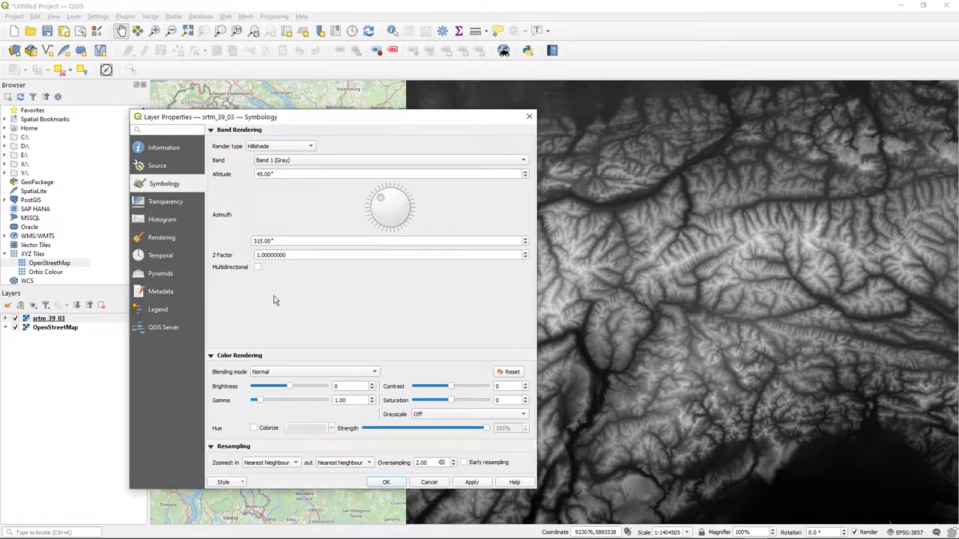
{"action": "left_click", "coordinate": [474, 483]}
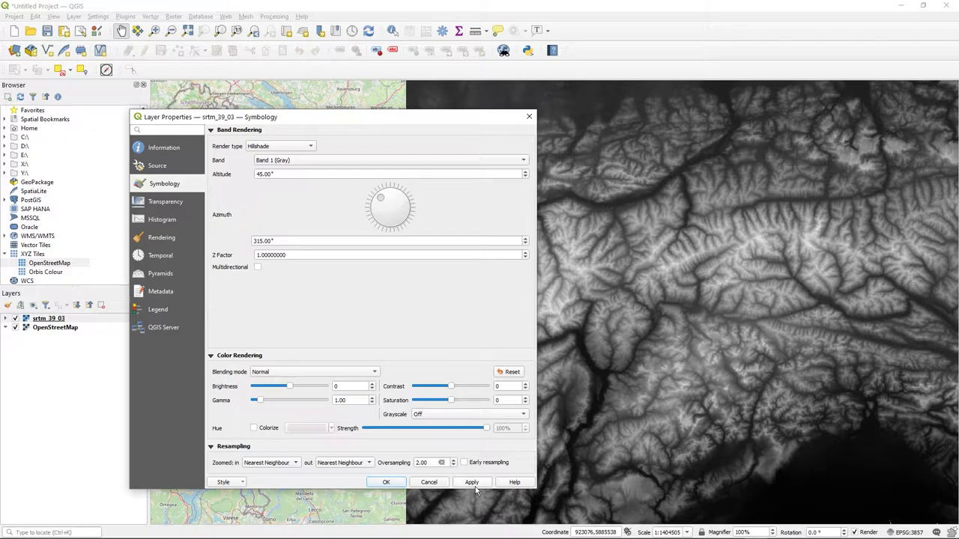
{"action": "left_click", "coordinate": [473, 482]}
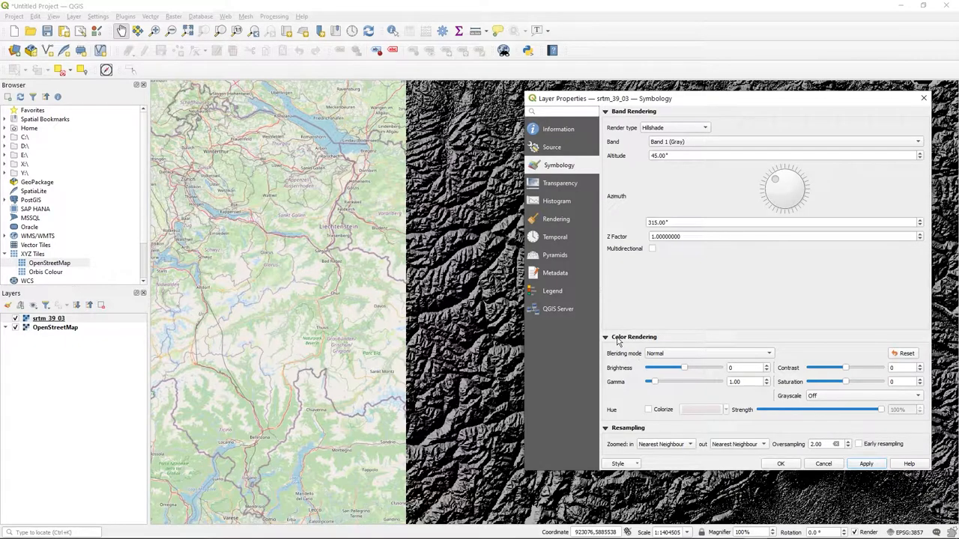
Set the hillshade's blending mode to Multiply so the OpenStreetMap basemap shows through.
{"action": "left_click", "coordinate": [605, 337]}
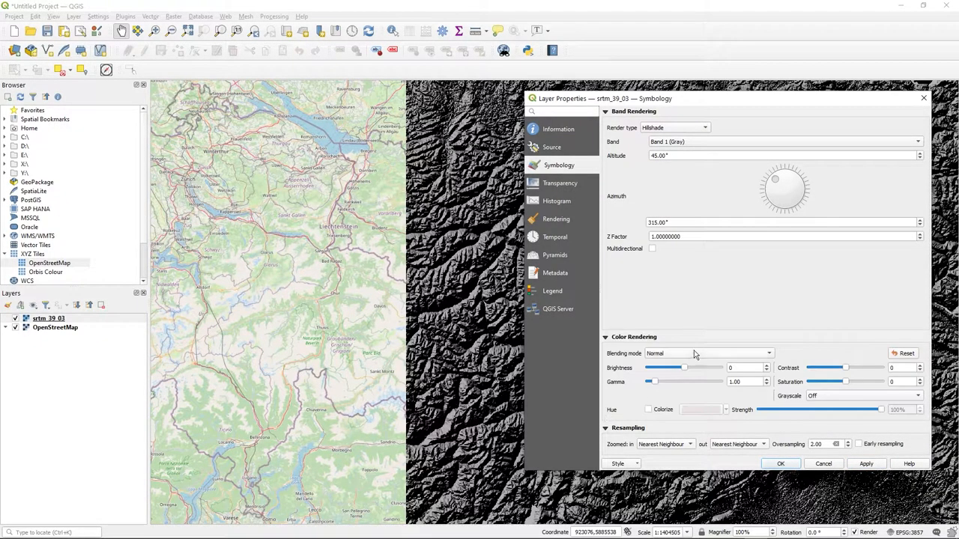
{"action": "left_click", "coordinate": [707, 354]}
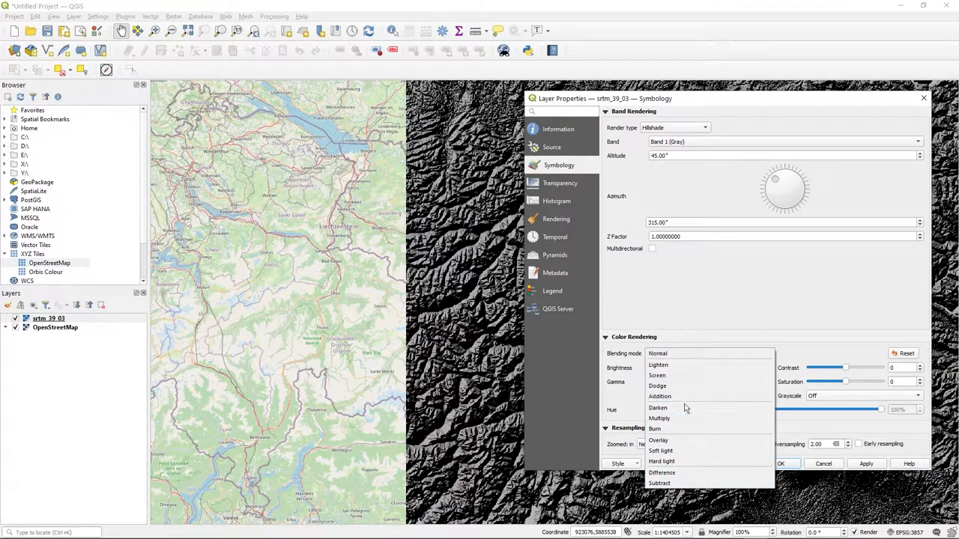
{"action": "mouse_move", "coordinate": [677, 429]}
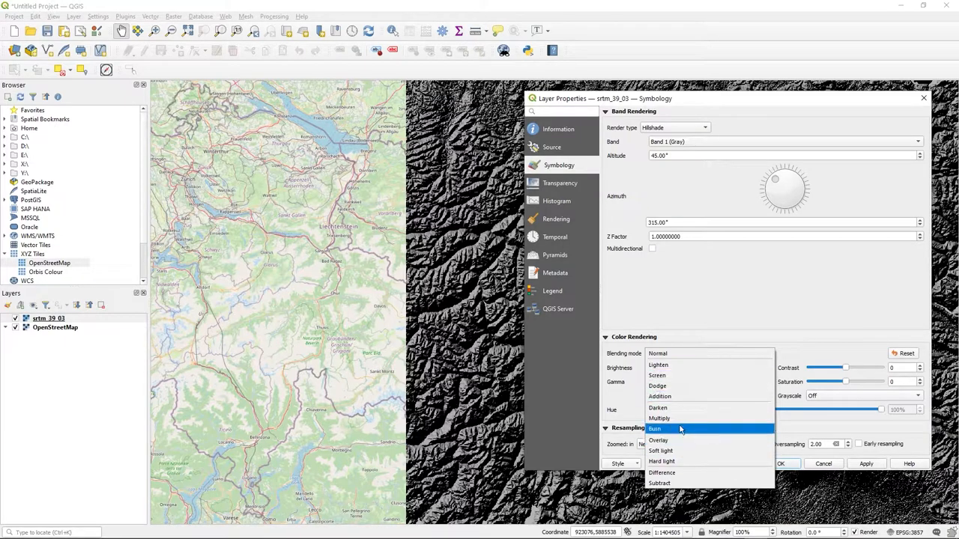
{"action": "mouse_move", "coordinate": [696, 408]}
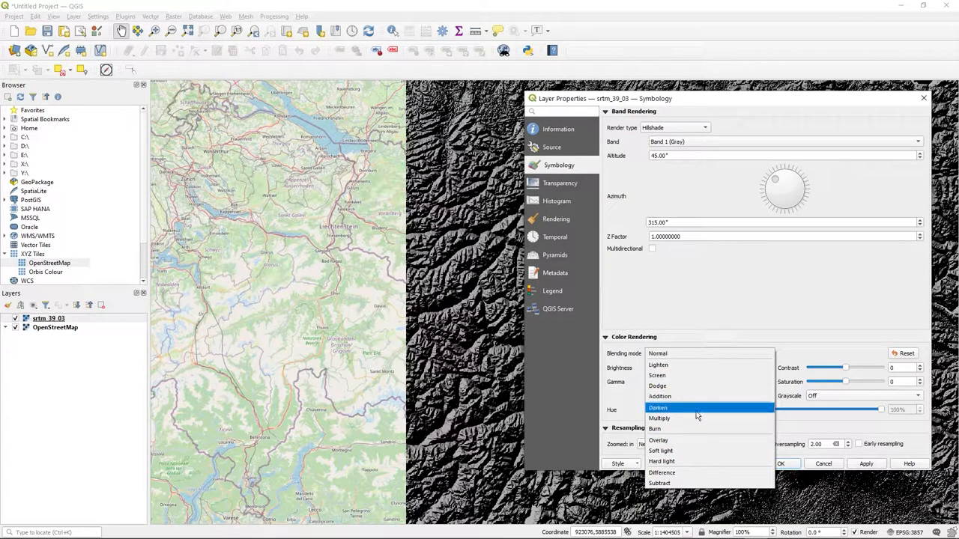
{"action": "left_click", "coordinate": [659, 419]}
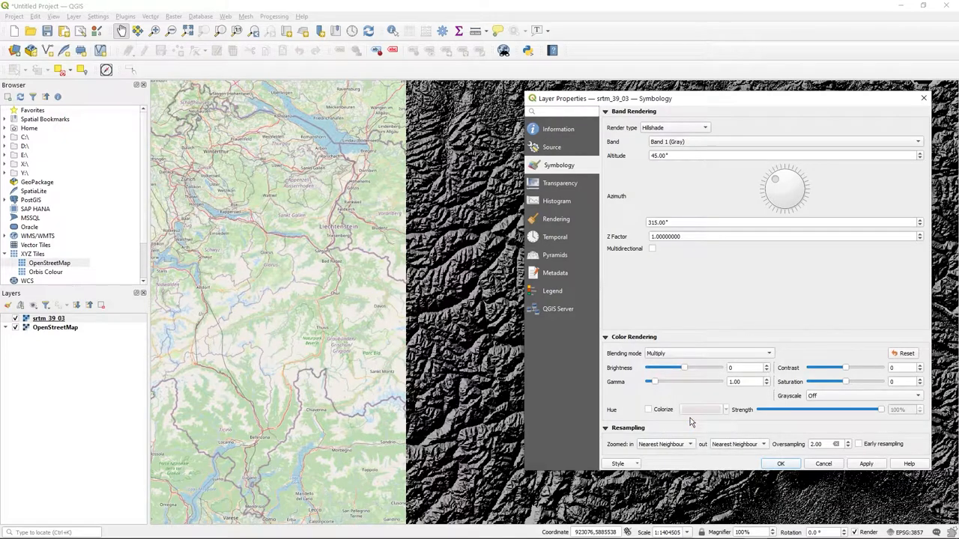
{"action": "left_click", "coordinate": [868, 464]}
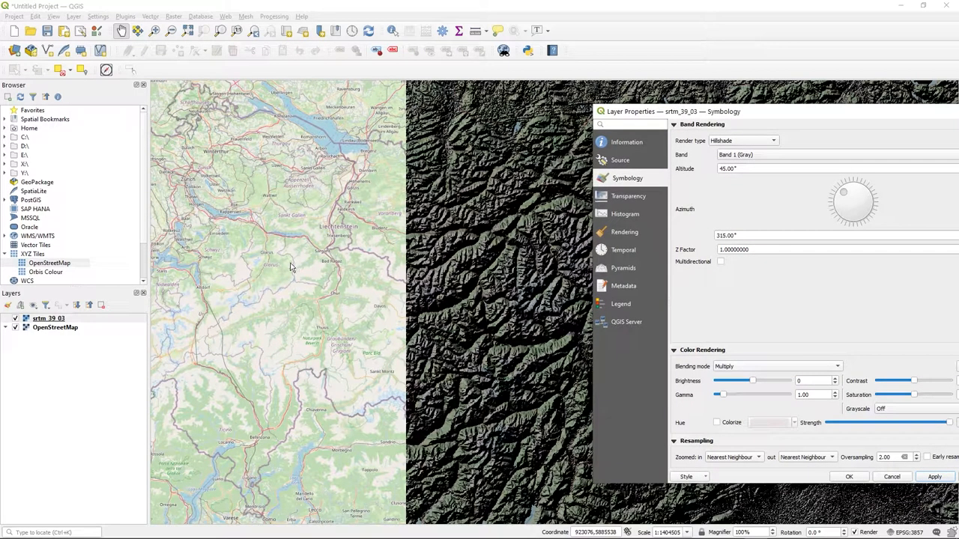
{"action": "mouse_move", "coordinate": [425, 299]}
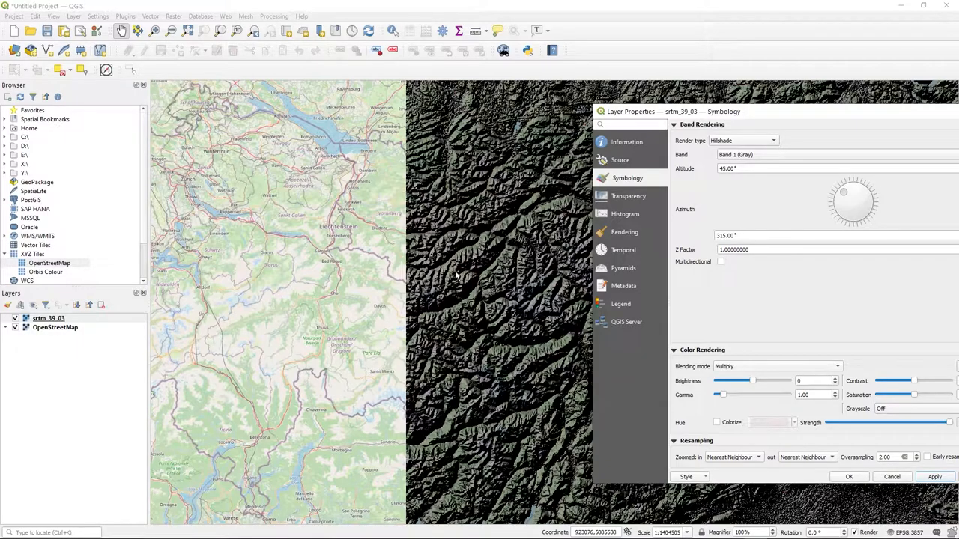
{"action": "mouse_move", "coordinate": [487, 321]}
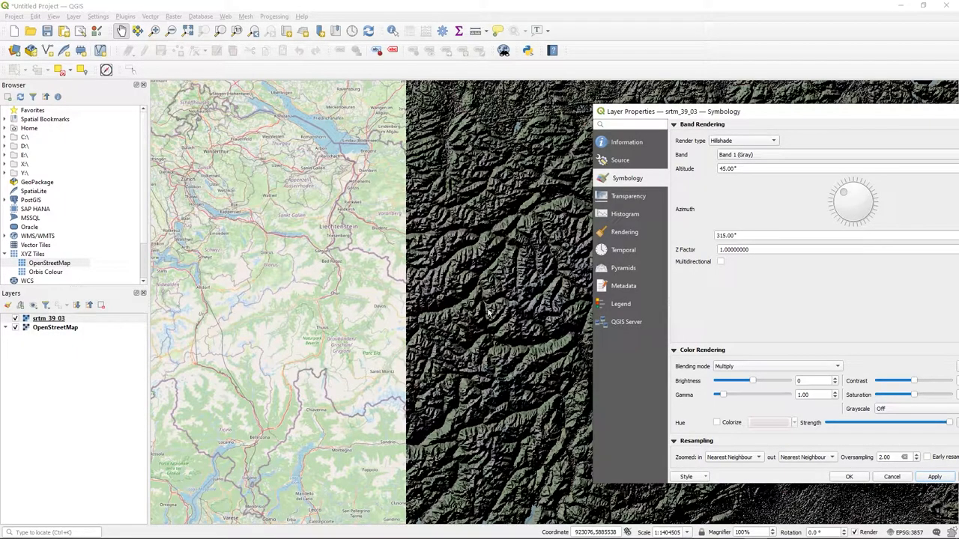
{"action": "mouse_move", "coordinate": [826, 120]}
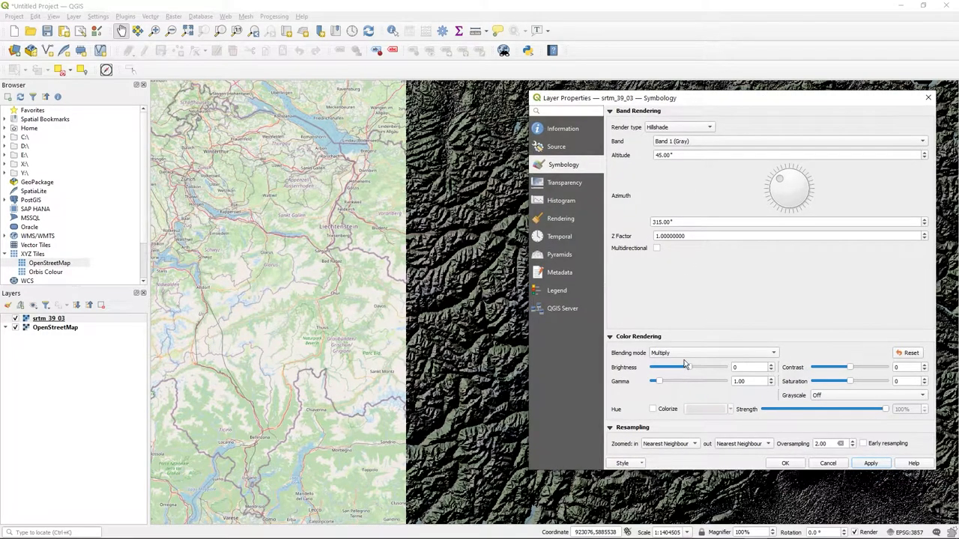
Raise the hillshade brightness to 141 and gamma to 2.50, apply and confirm with OK.
{"action": "left_click_drag", "start_coordinate": [656, 368], "coordinate": [702, 367]}
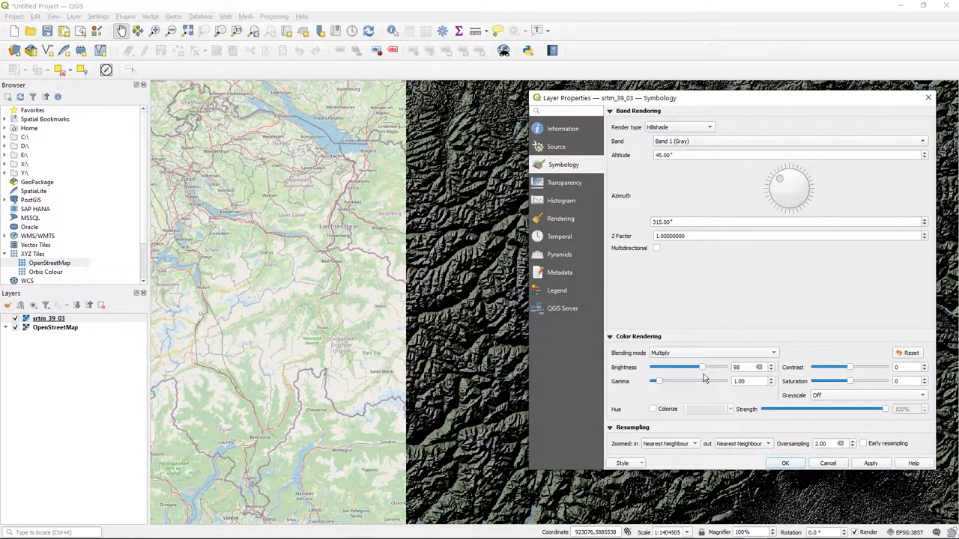
{"action": "left_click_drag", "start_coordinate": [701, 367], "coordinate": [707, 367]}
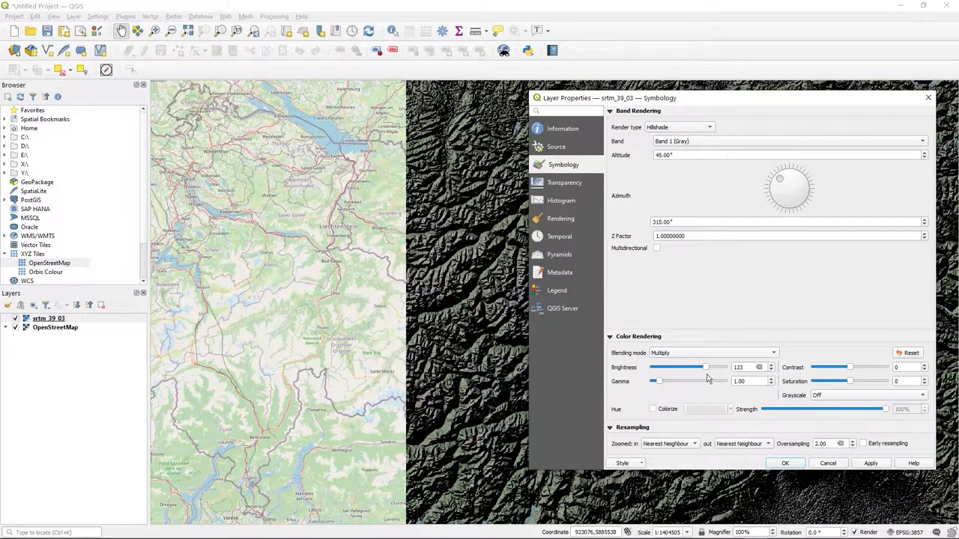
{"action": "left_click_drag", "start_coordinate": [701, 367], "coordinate": [712, 368]}
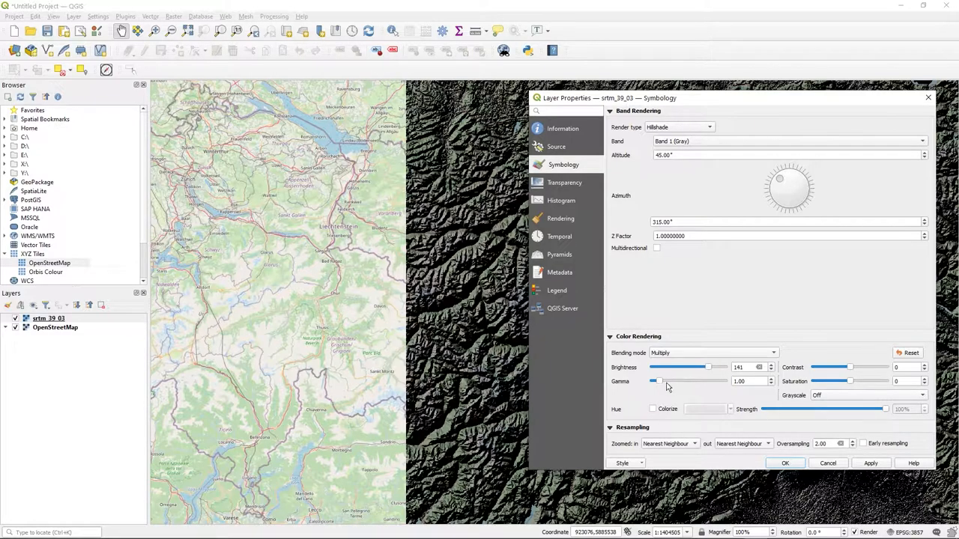
{"action": "left_click_drag", "start_coordinate": [653, 382], "coordinate": [671, 383]}
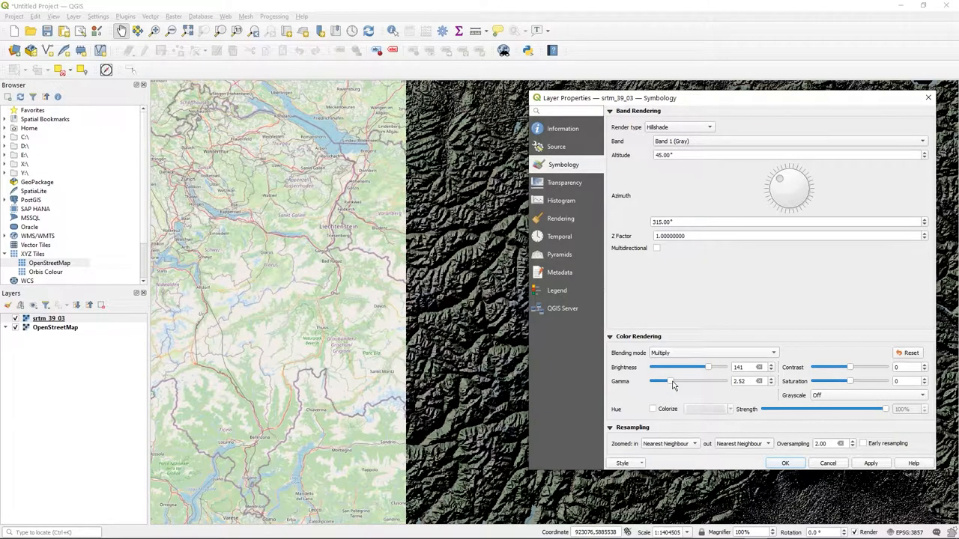
{"action": "left_click", "coordinate": [872, 463]}
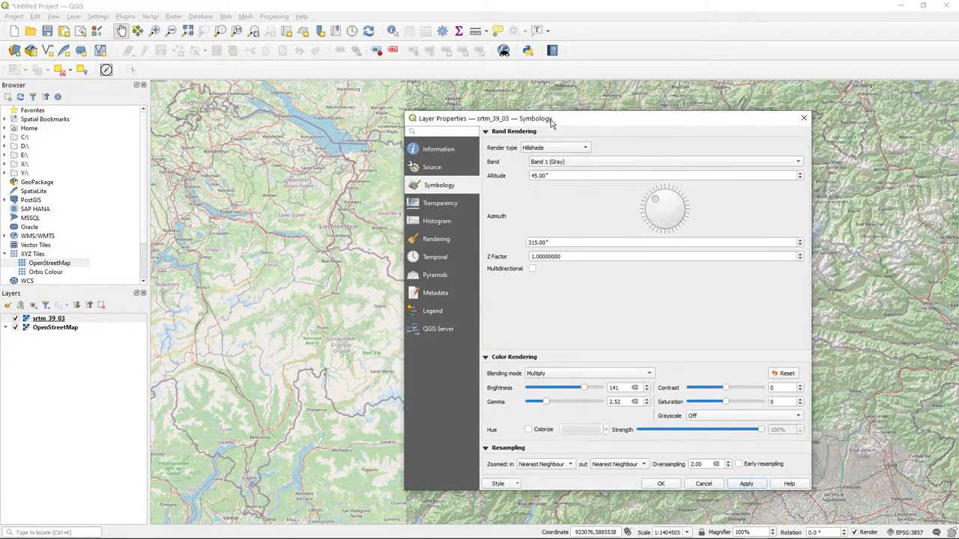
{"action": "left_click", "coordinate": [662, 482]}
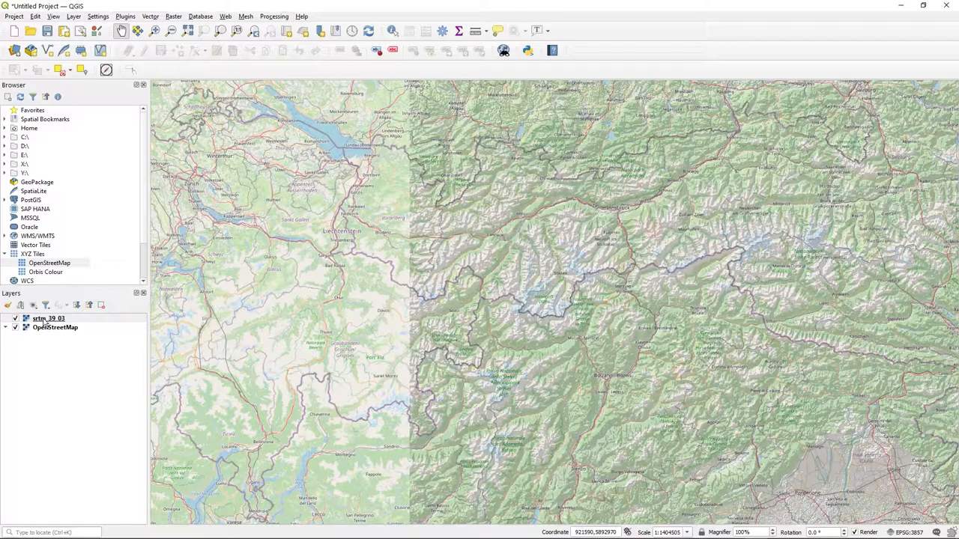
Reopen the srtm hillshade layer's Symbology settings from the Layers panel.
{"action": "left_click", "coordinate": [48, 318]}
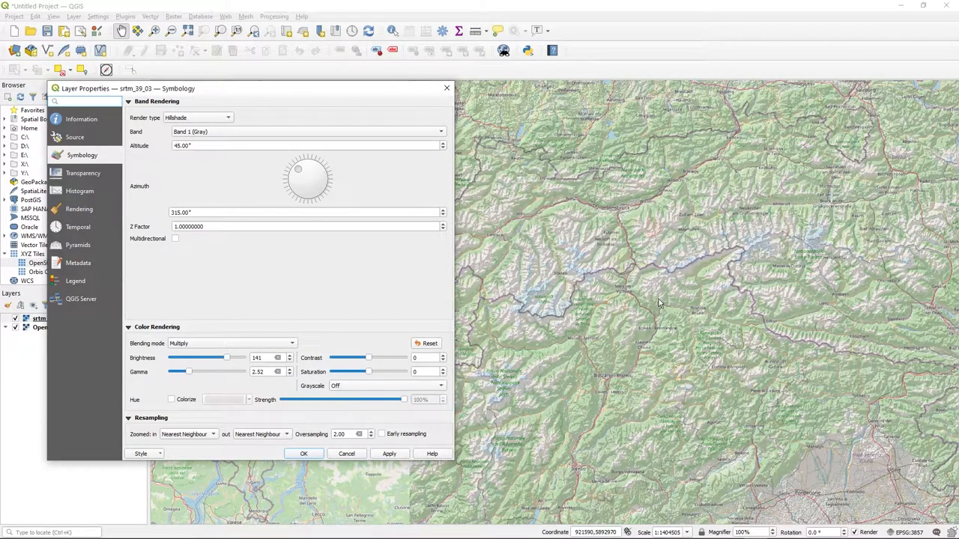
{"action": "mouse_move", "coordinate": [261, 383]}
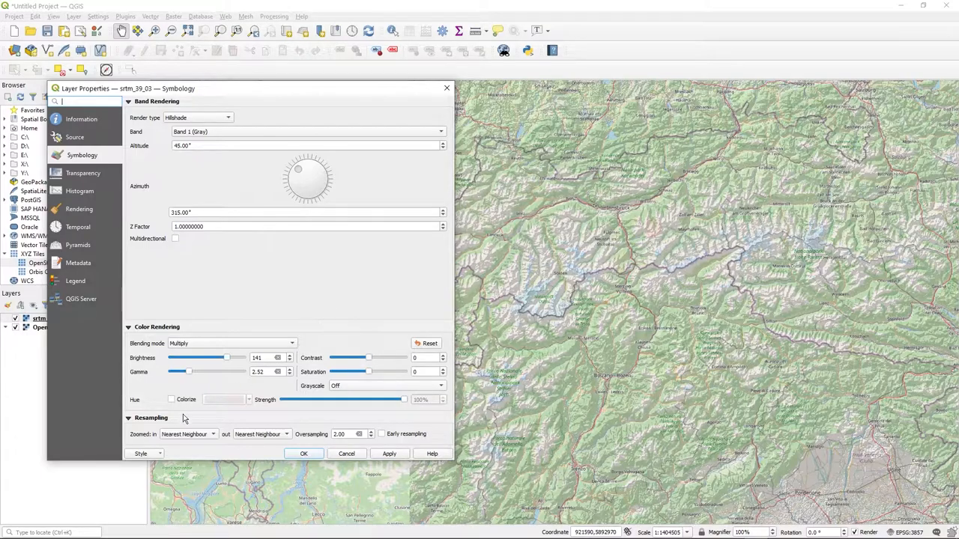
{"action": "left_click", "coordinate": [144, 453]}
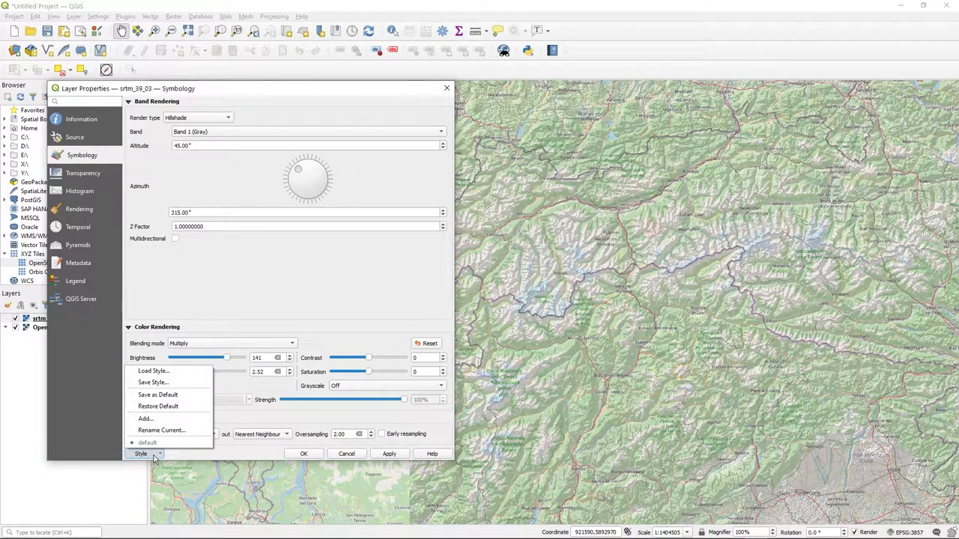
{"action": "mouse_move", "coordinate": [153, 383]}
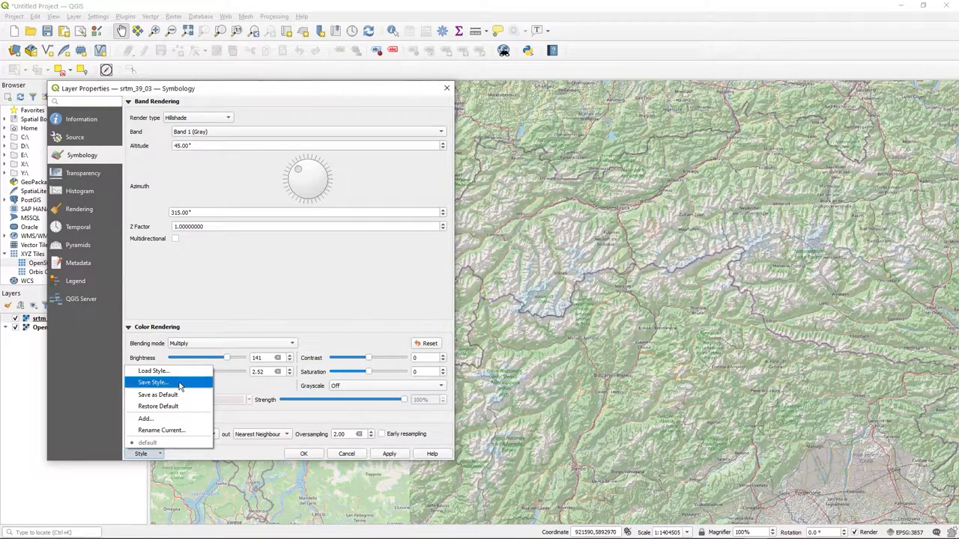
{"action": "mouse_move", "coordinate": [261, 336]}
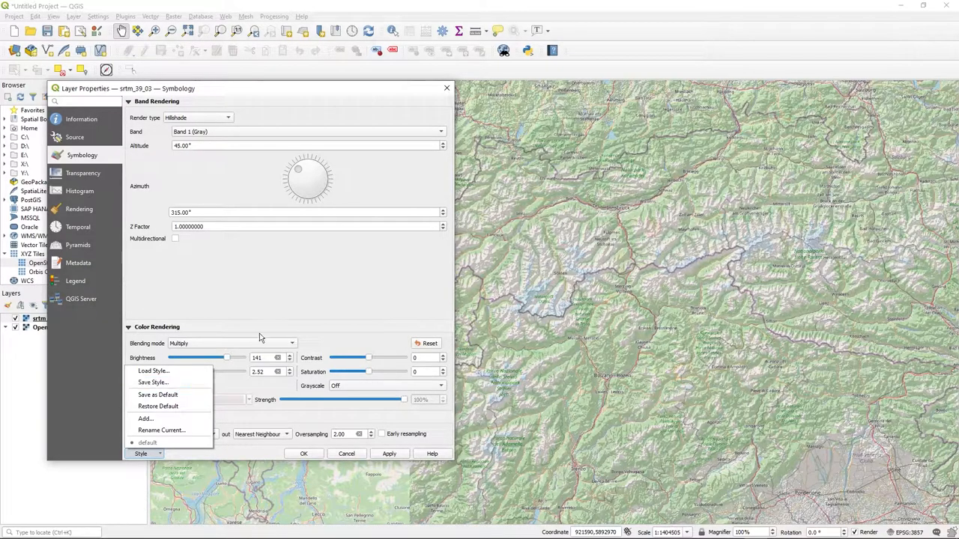
{"action": "left_click", "coordinate": [261, 338]}
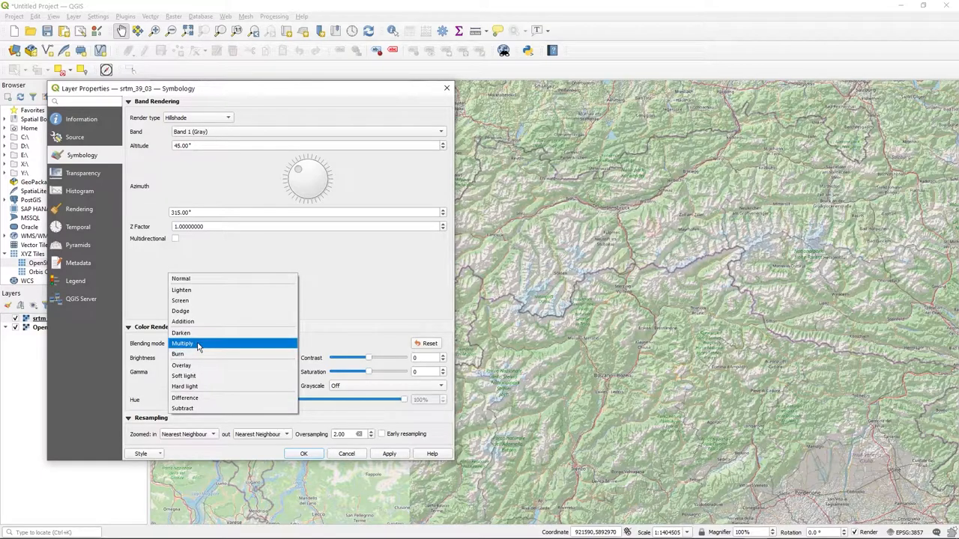
{"action": "left_click", "coordinate": [183, 343]}
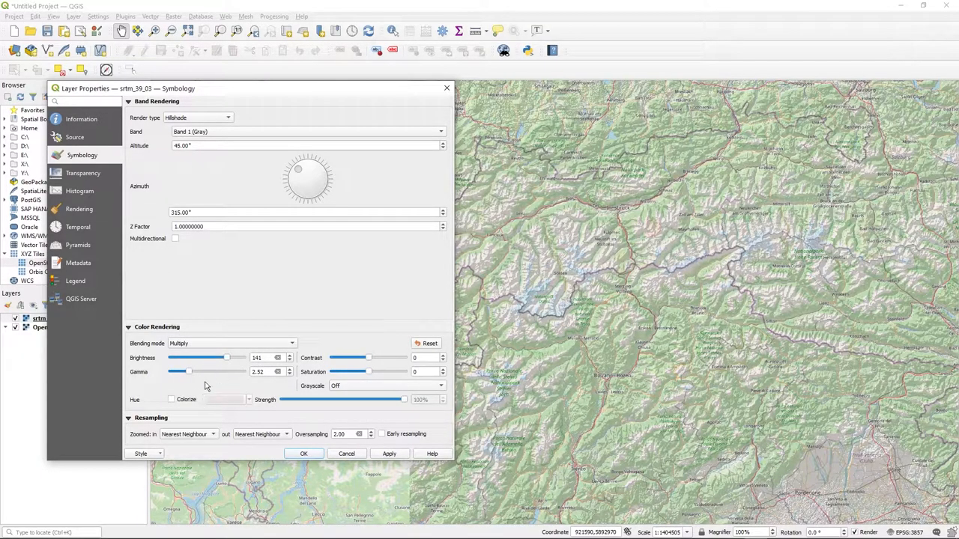